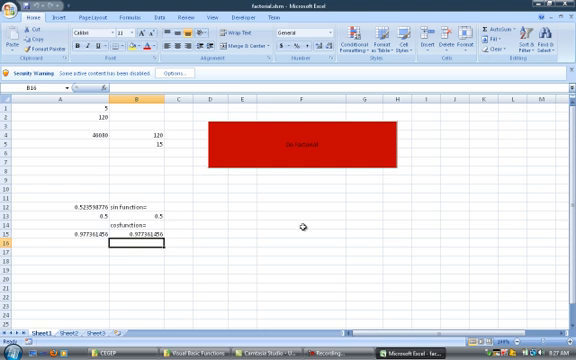
Enable 'Show Developer tab in the Ribbon' in Excel Options and confirm.
{"action": "left_click", "coordinate": [13, 10]}
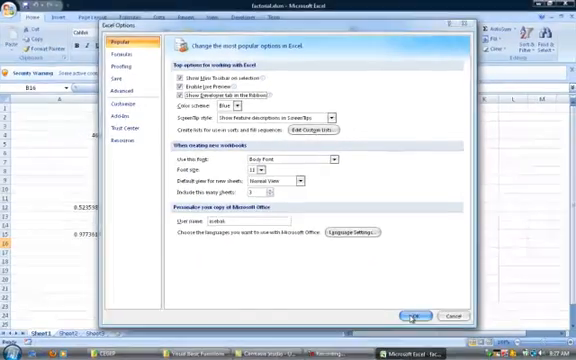
{"action": "left_click", "coordinate": [412, 315]}
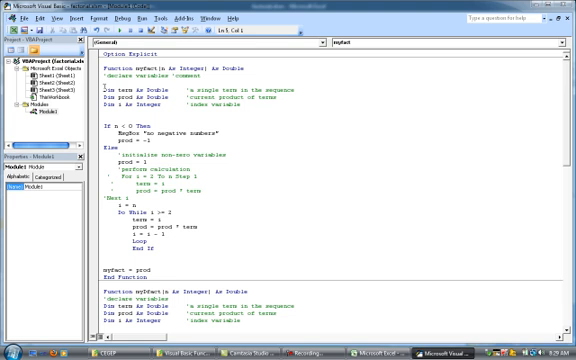
{"action": "double_click", "coordinate": [115, 90]}
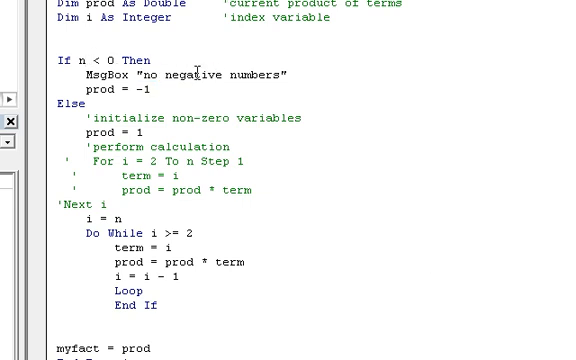
{"action": "scroll", "scroll_direction": "down", "scroll_amount": 3}
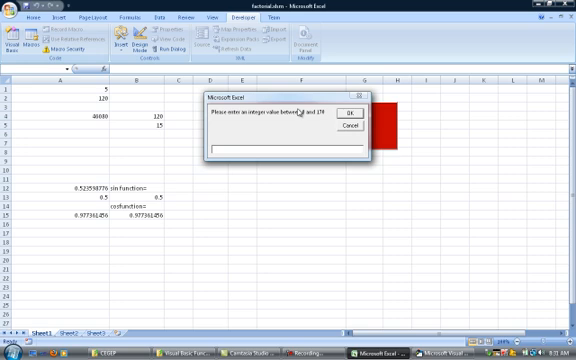
Enter 5 as the Do Factorial input to get the result 120.
{"action": "type", "text": "5"}
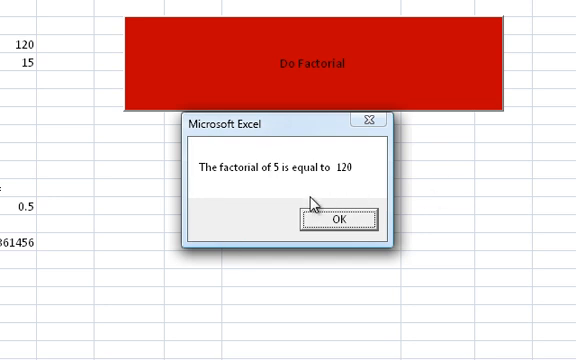
{"action": "mouse_move", "coordinate": [138, 186]}
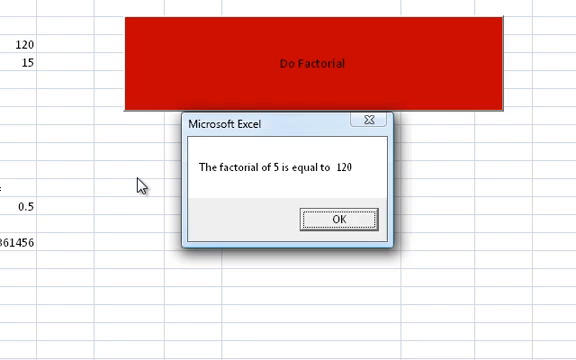